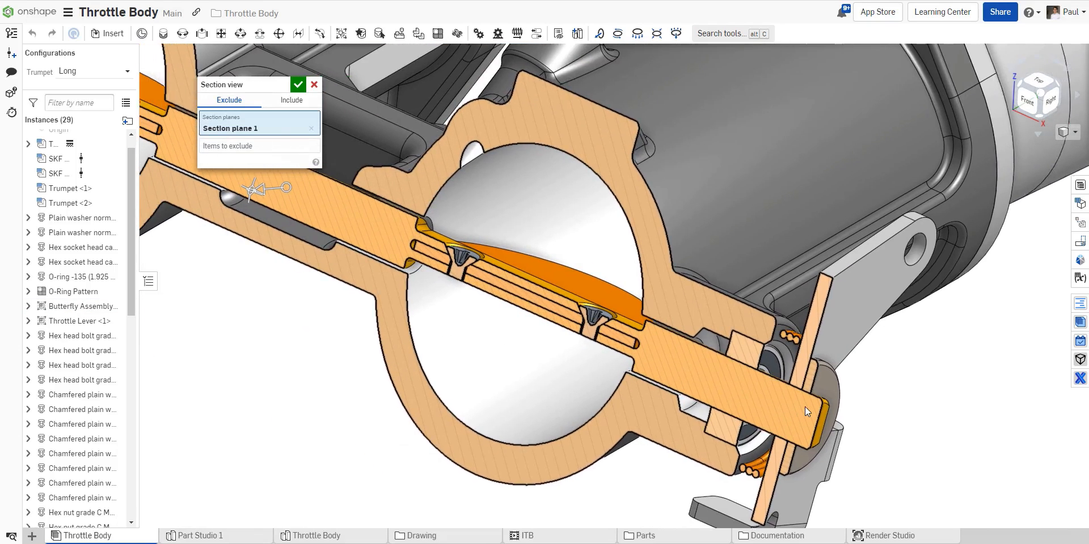
Exclude the Butterfly, SKF 638/8-2Z bearing, Lever and End Washer from the throttle body cut
{"action": "left_click", "coordinate": [259, 146]}
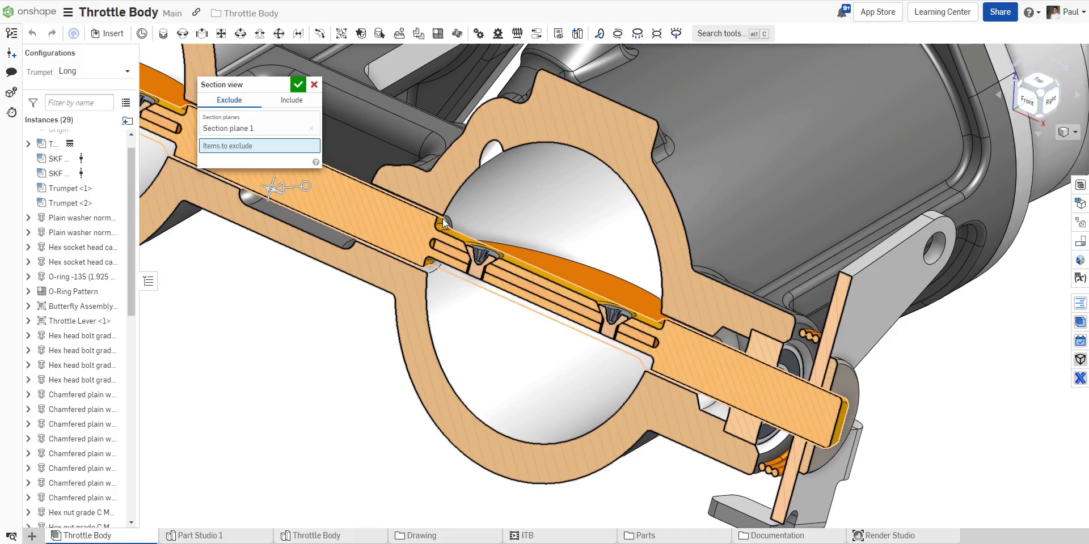
{"action": "left_click", "coordinate": [486, 261]}
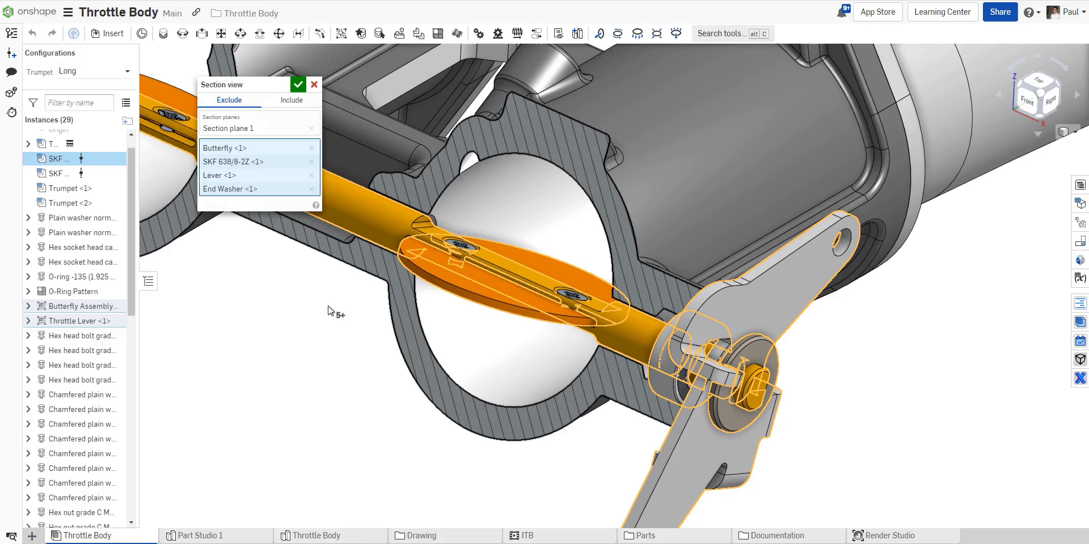
Add Section plane 2 through the trumpet and apply the two-plane section view
{"action": "left_click", "coordinate": [230, 128]}
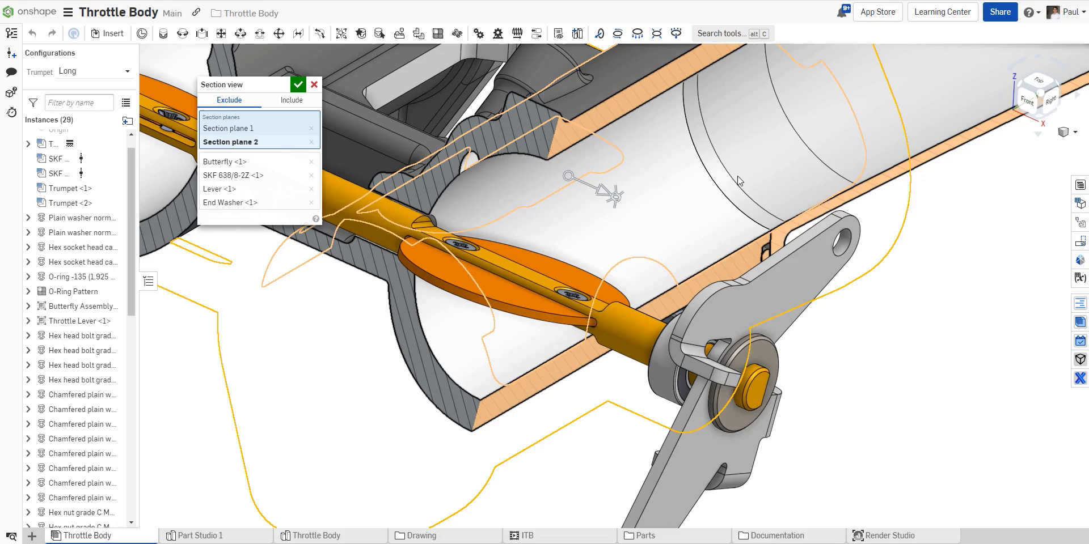
{"action": "left_click", "coordinate": [298, 84]}
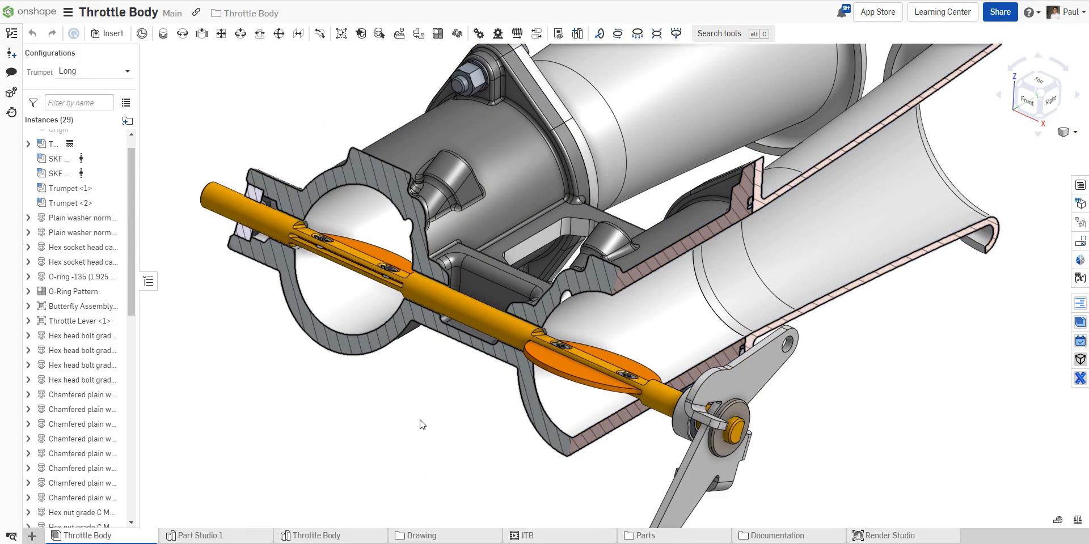
Create an Include section through the leaf blower cutting only the fan housings, engine parts and Handle assembly
{"action": "left_click", "coordinate": [85, 536]}
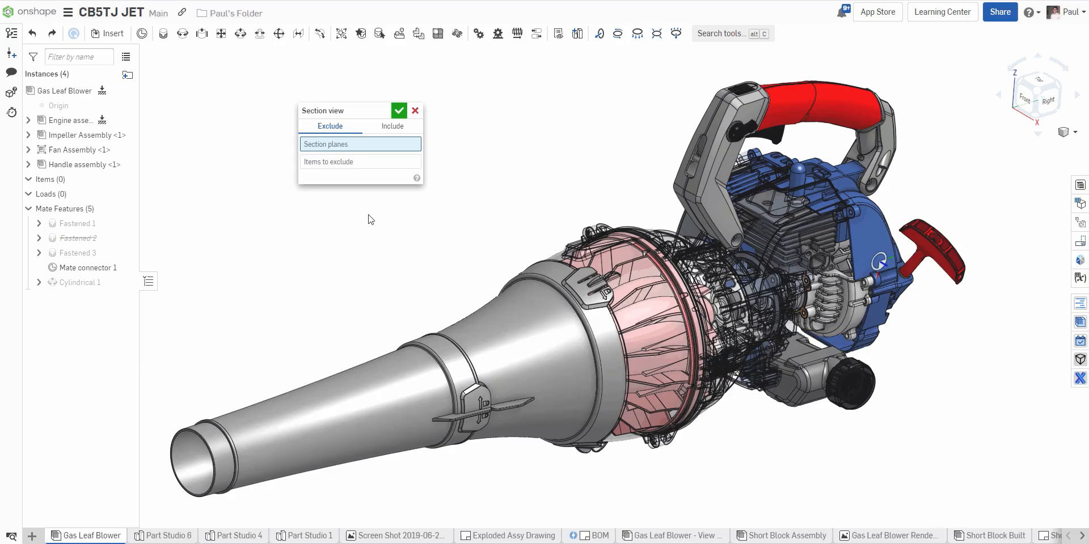
{"action": "left_click", "coordinate": [392, 126]}
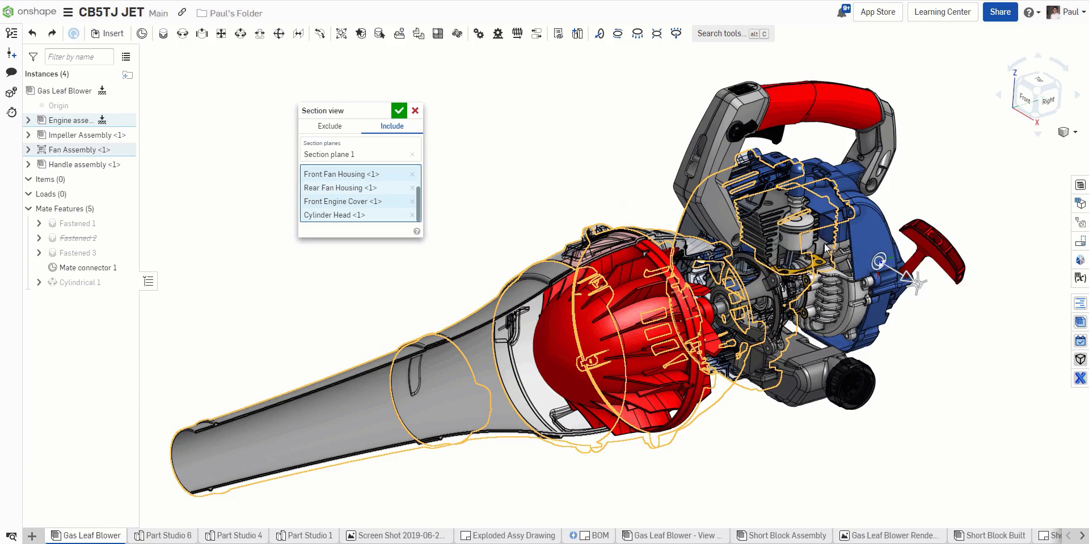
{"action": "scroll", "scroll_direction": "down", "scroll_amount": 3}
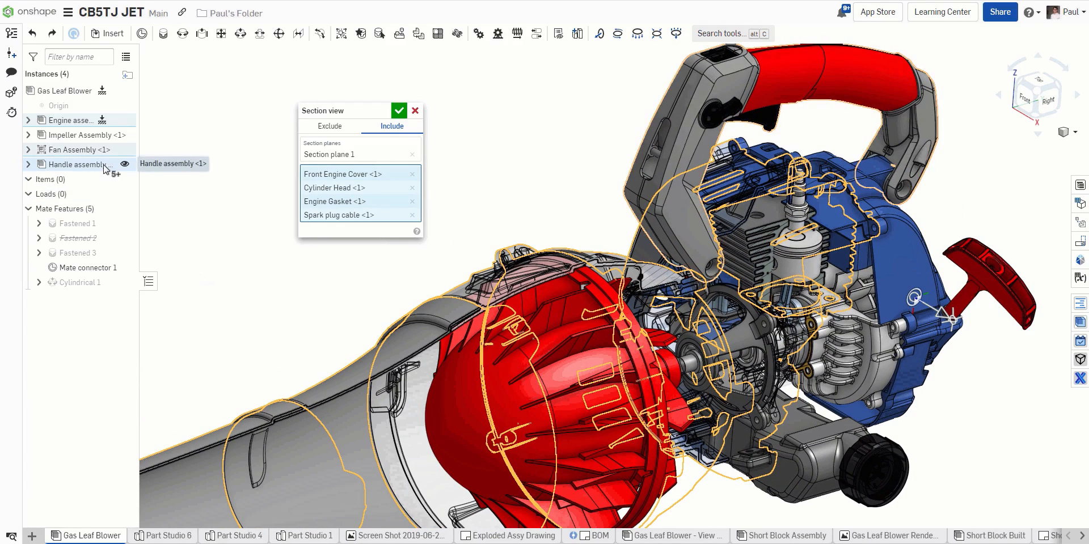
{"action": "left_click", "coordinate": [74, 165]}
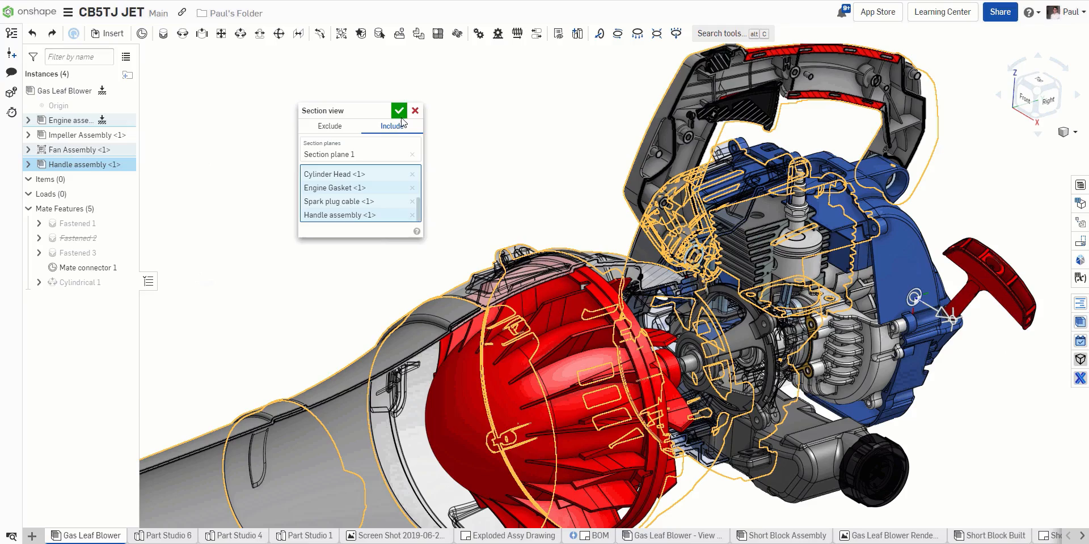
{"action": "left_click", "coordinate": [398, 110]}
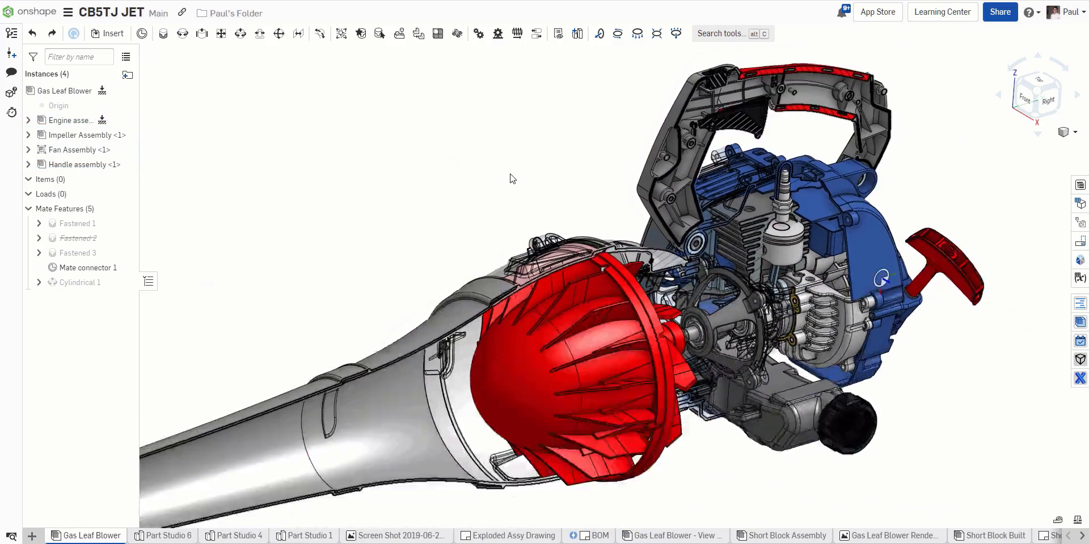
{"action": "left_click_drag", "start_coordinate": [625, 277], "coordinate": [664, 267]}
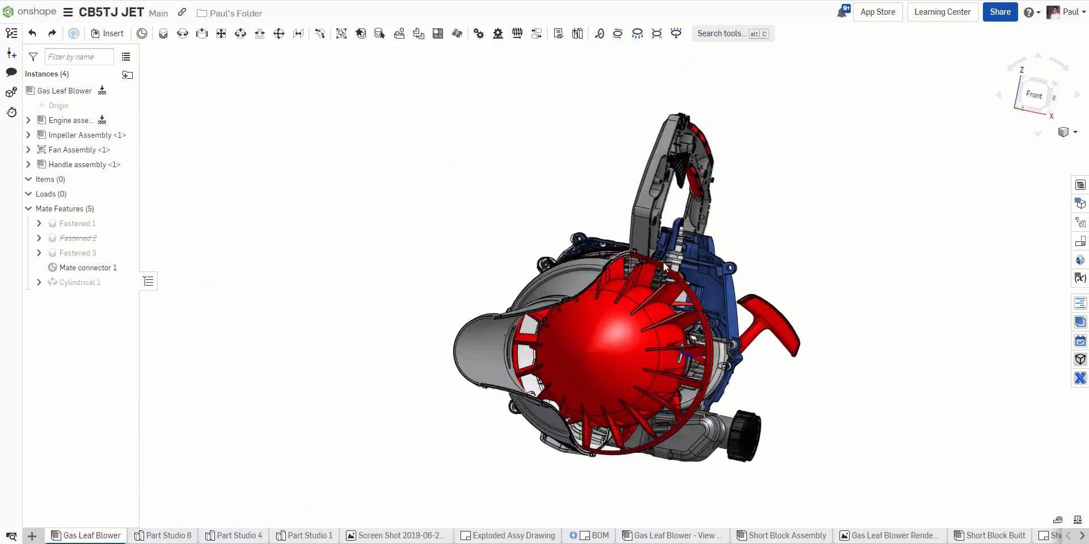
{"action": "left_click_drag", "start_coordinate": [664, 267], "coordinate": [563, 267]}
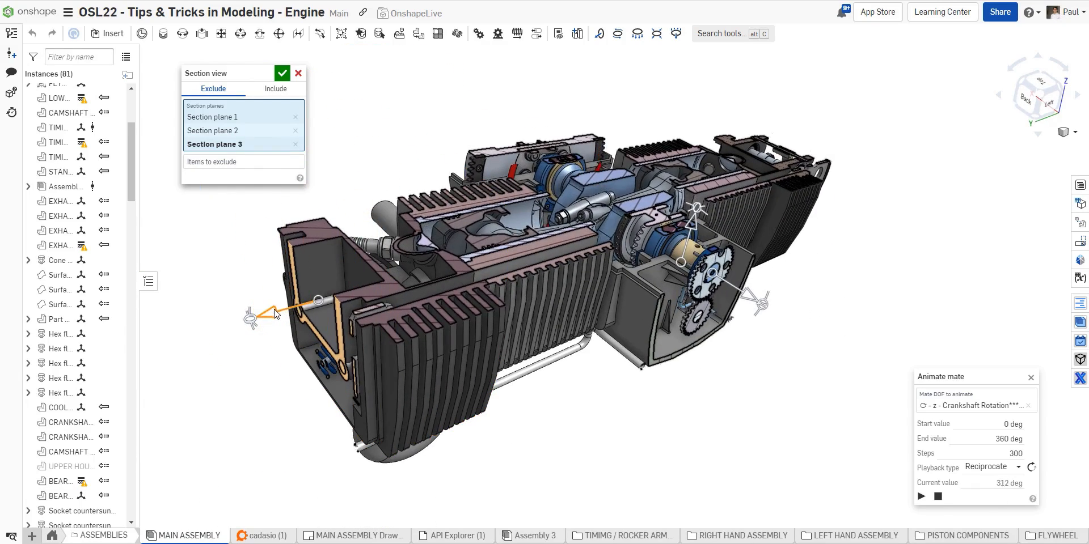
Shift the first section plane along the engine and tilt it 15 deg
{"action": "left_click_drag", "start_coordinate": [320, 299], "coordinate": [452, 268]}
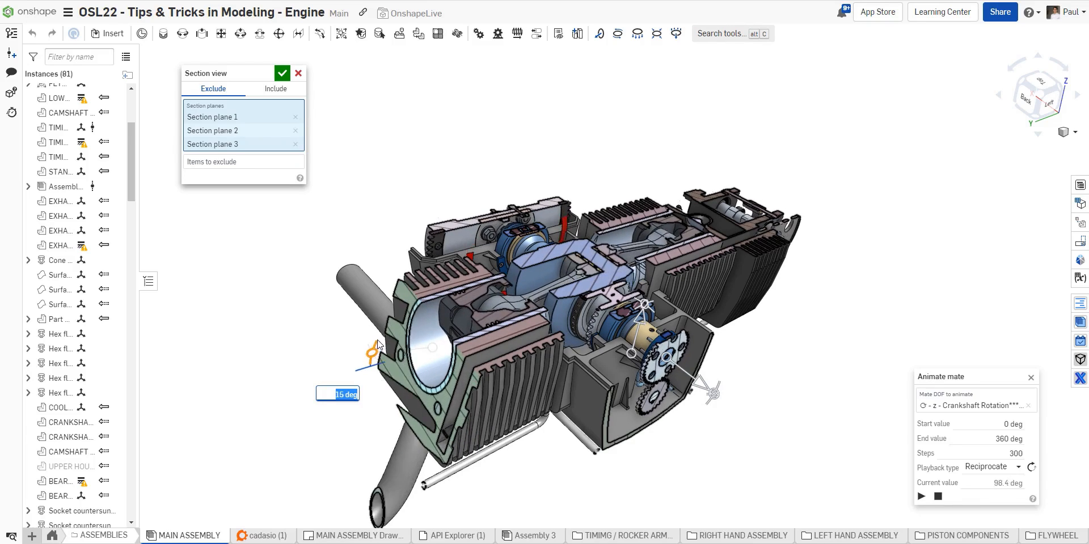
{"action": "left_click", "coordinate": [920, 497]}
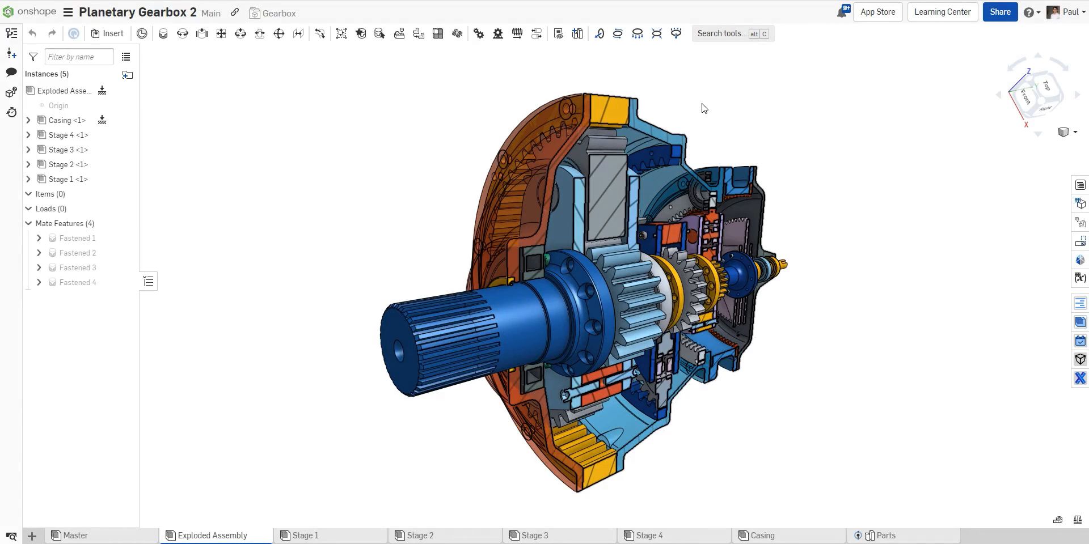
{"action": "mouse_move", "coordinate": [680, 109]}
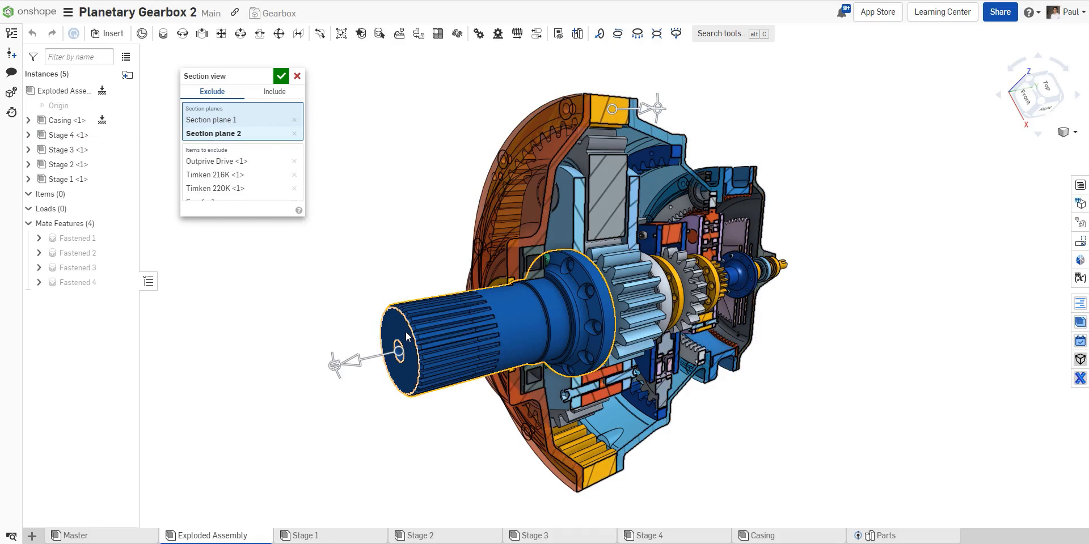
Move Section plane 2 deeper into the gearbox gear stages and confirm the new offset
{"action": "left_click_drag", "start_coordinate": [400, 338], "coordinate": [389, 355]}
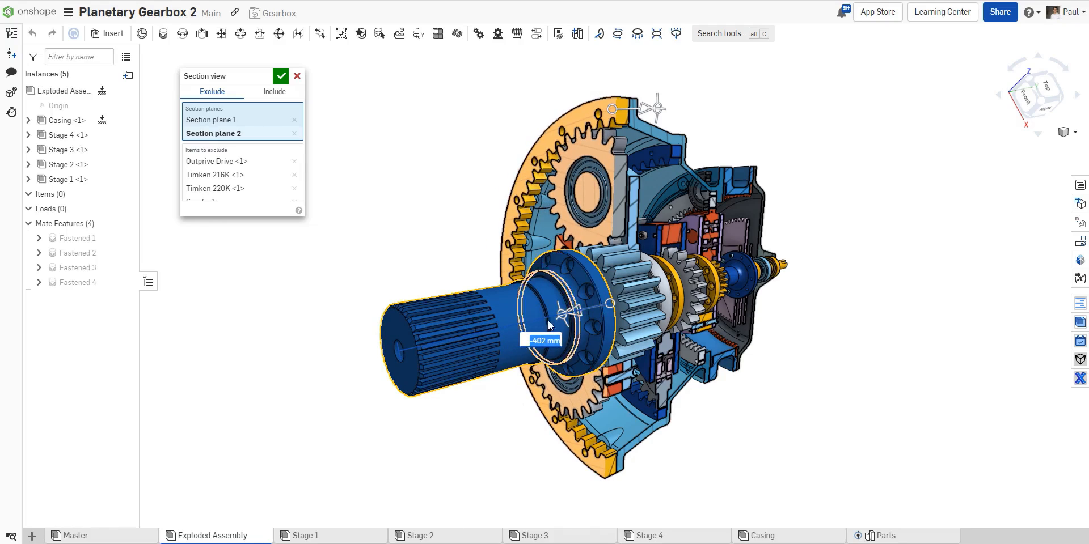
{"action": "left_click", "coordinate": [281, 76]}
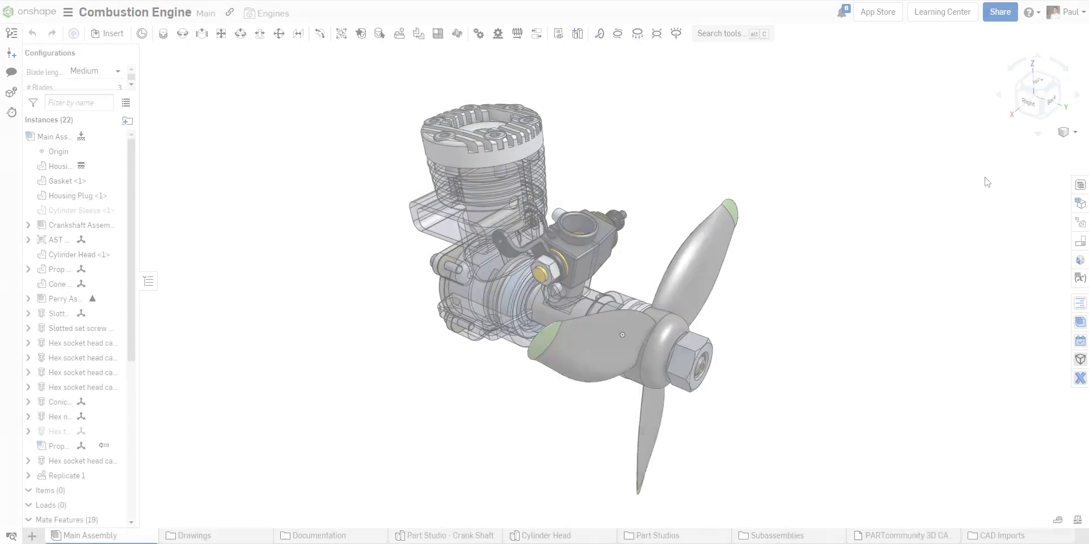
Restore the Section & Perspective 1 then Section & Perspective 2 named views and close the list
{"action": "left_click", "coordinate": [1064, 131]}
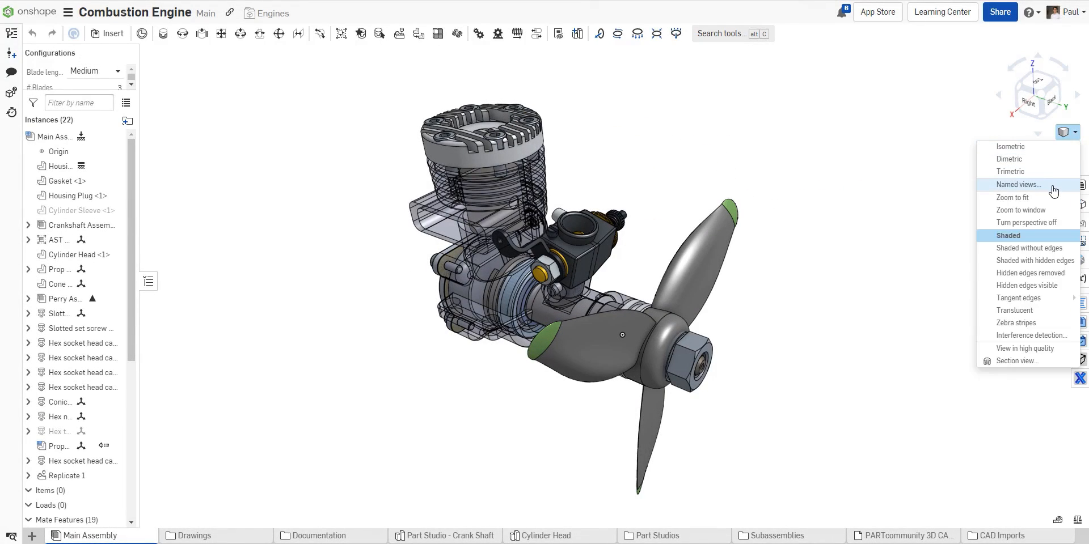
{"action": "left_click", "coordinate": [1016, 184]}
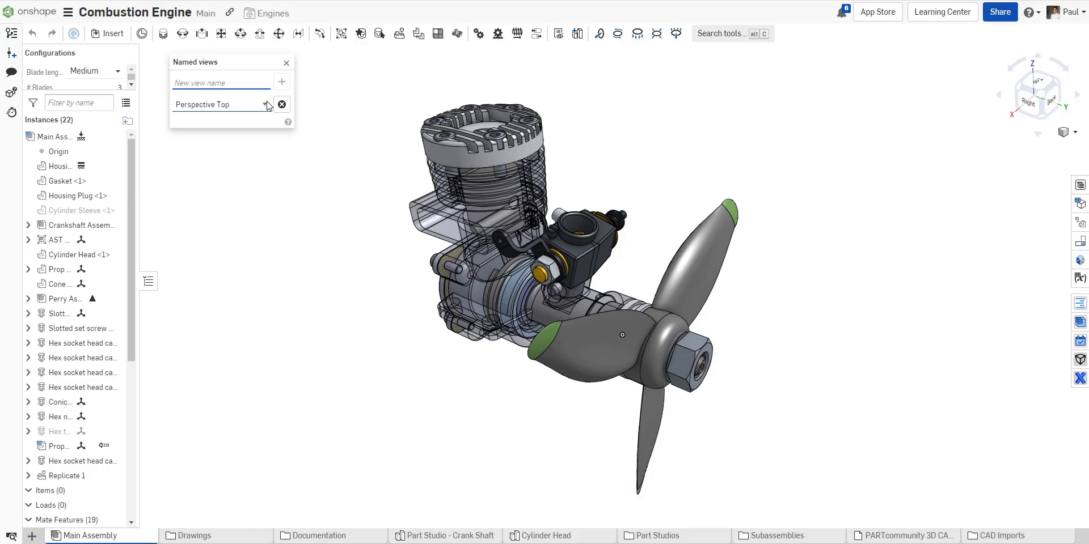
{"action": "left_click", "coordinate": [265, 104]}
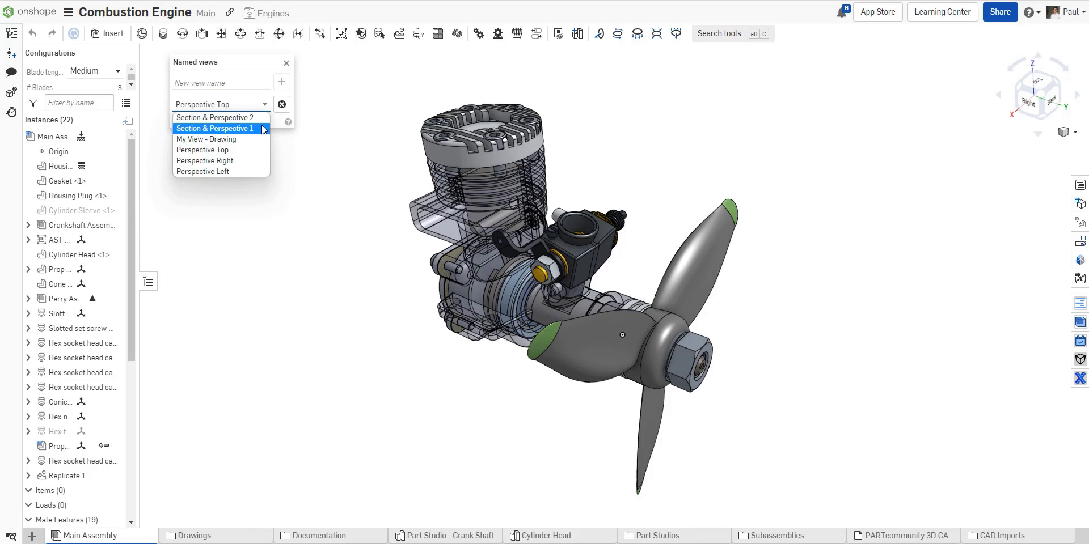
{"action": "left_click", "coordinate": [215, 128]}
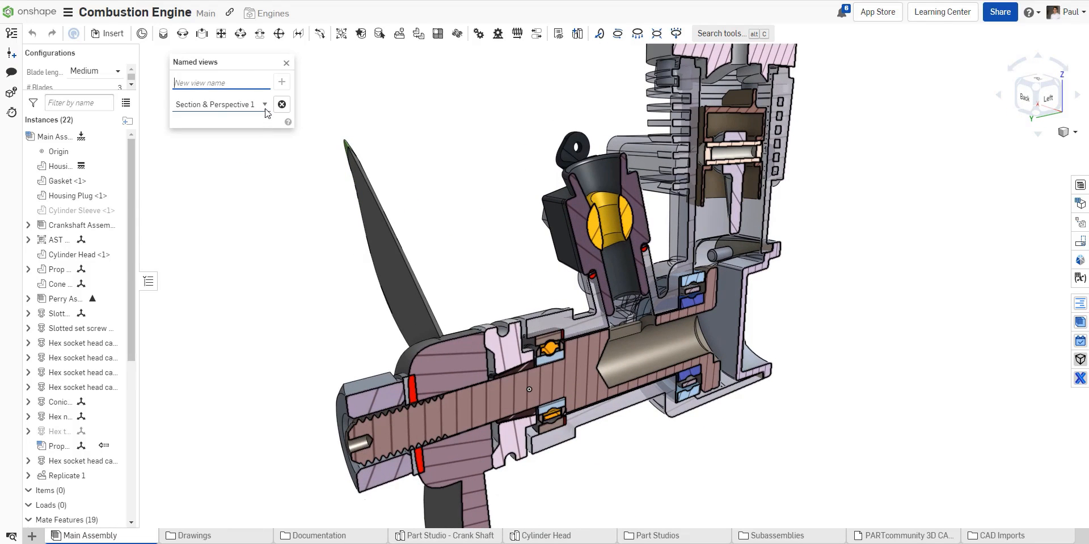
{"action": "left_click", "coordinate": [264, 104]}
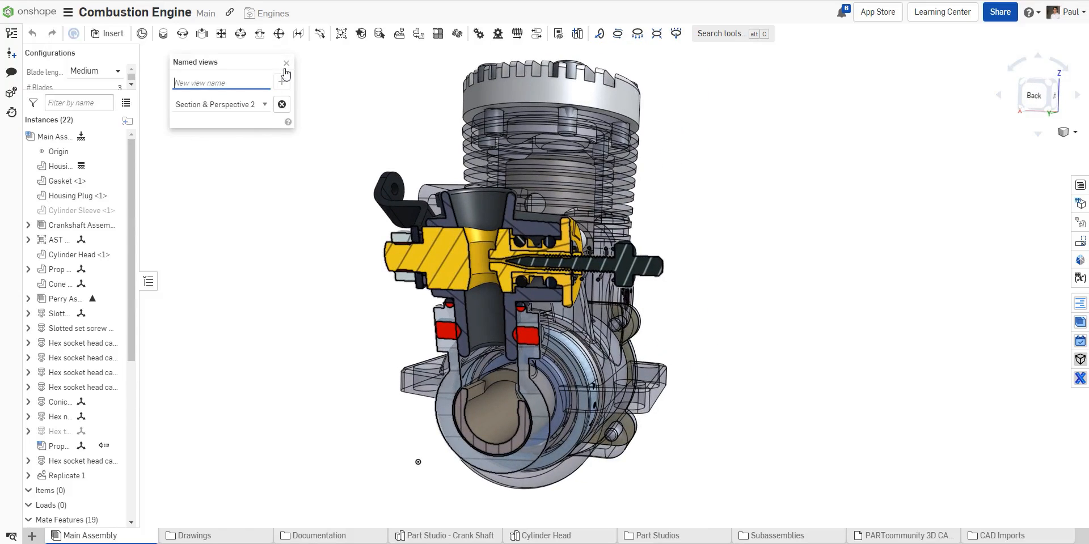
{"action": "left_click", "coordinate": [285, 62]}
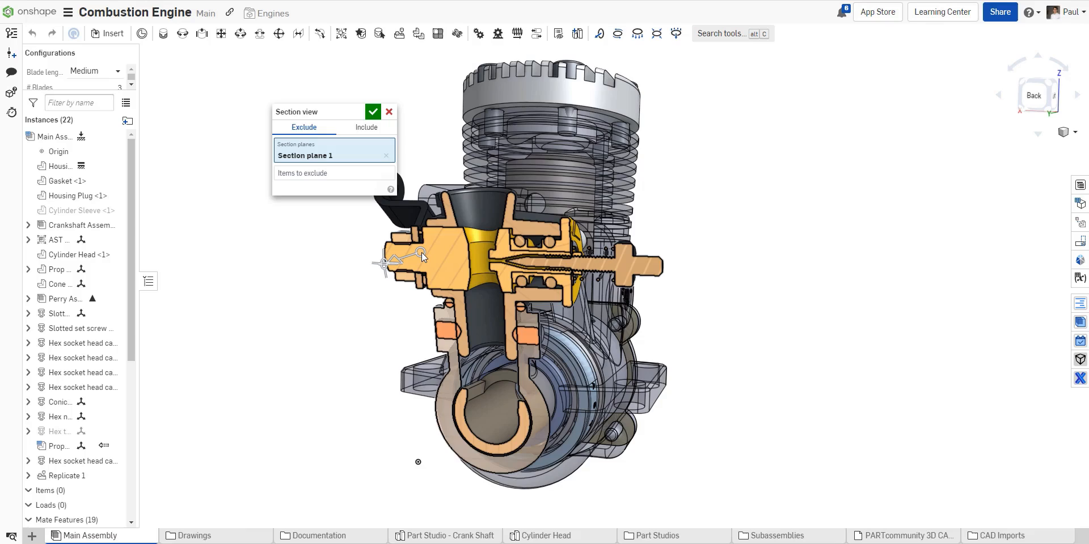
{"action": "mouse_move", "coordinate": [396, 262]}
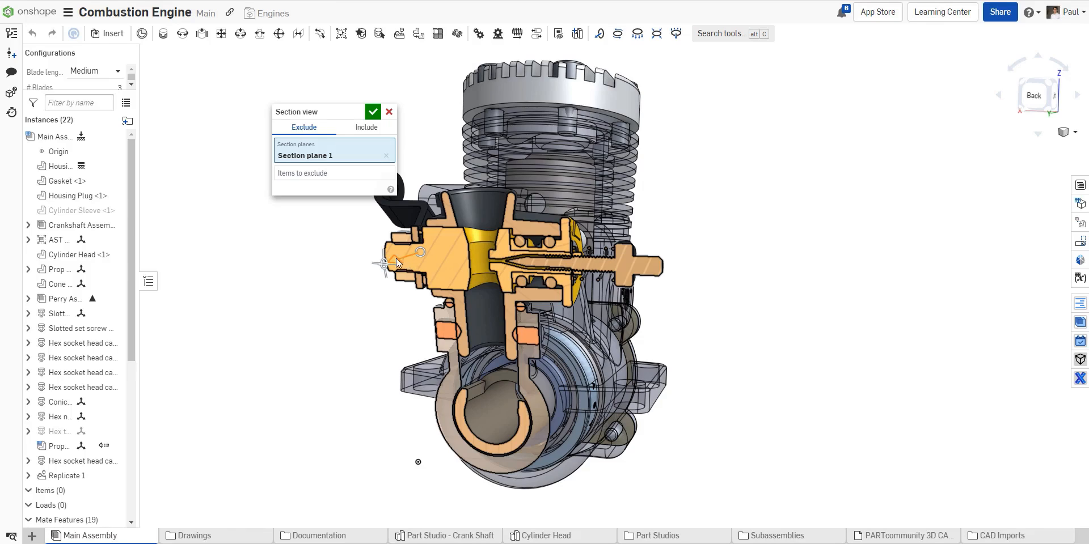
Slide Section plane 1 about 10.7 mm so the cut clears the carburettor
{"action": "left_click_drag", "start_coordinate": [419, 252], "coordinate": [350, 278]}
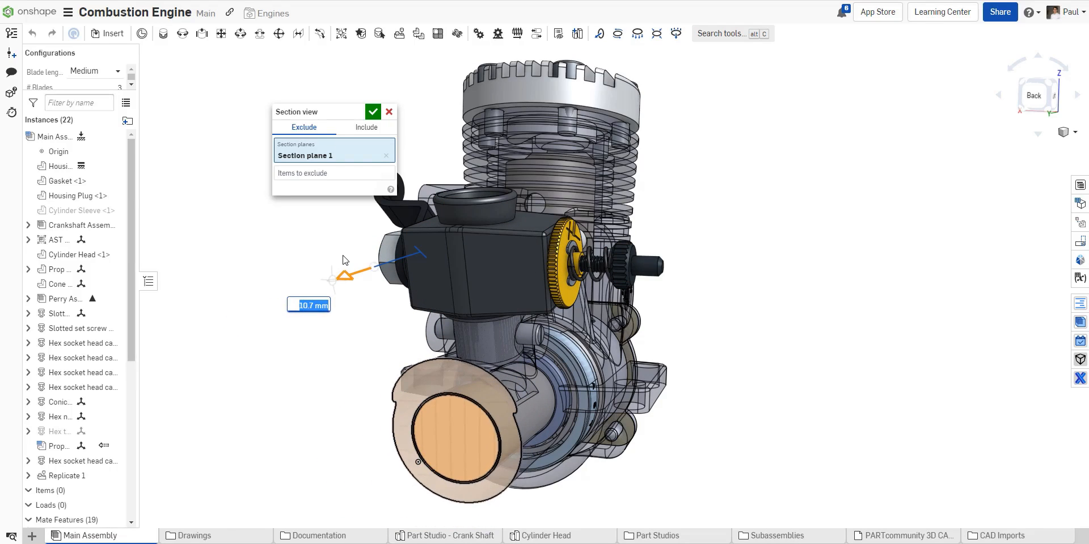